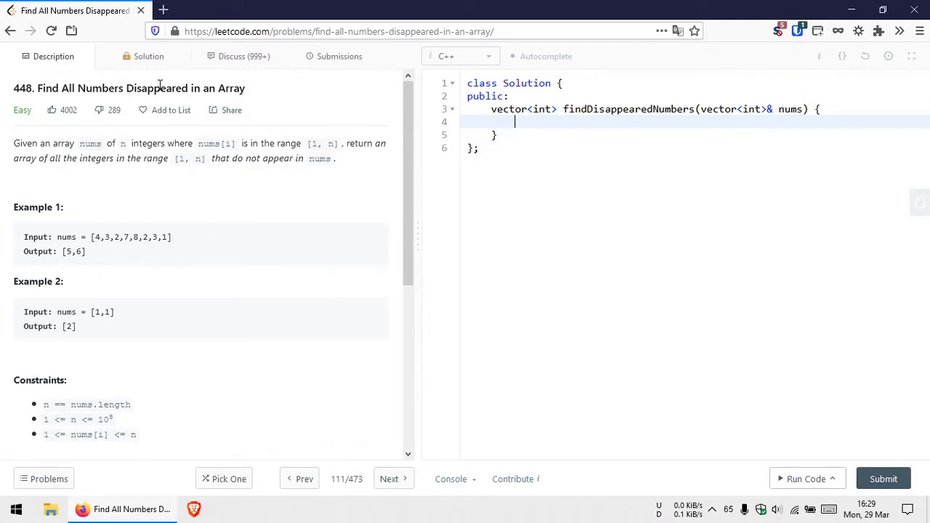
- Review the problem examples and place the cursor inside the findDisappearedNumbers body
scroll("down", 3)
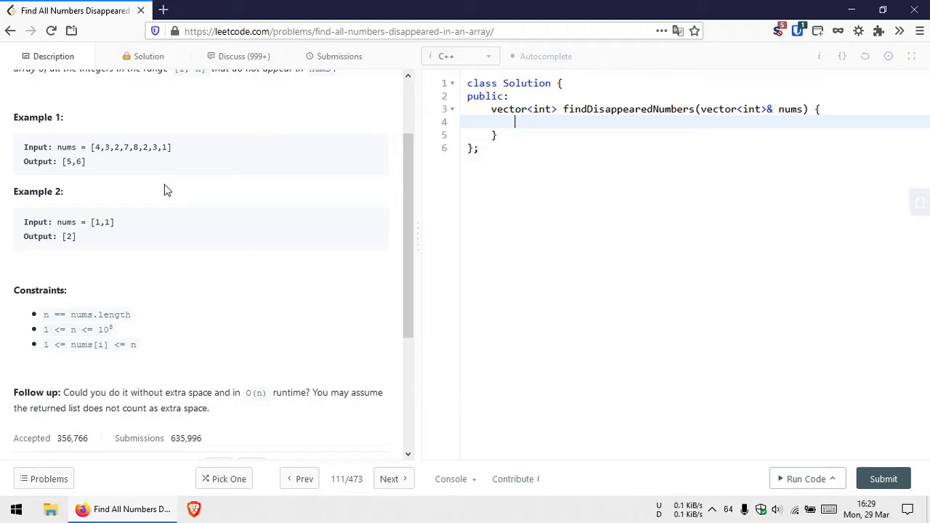
scroll("down", 3)
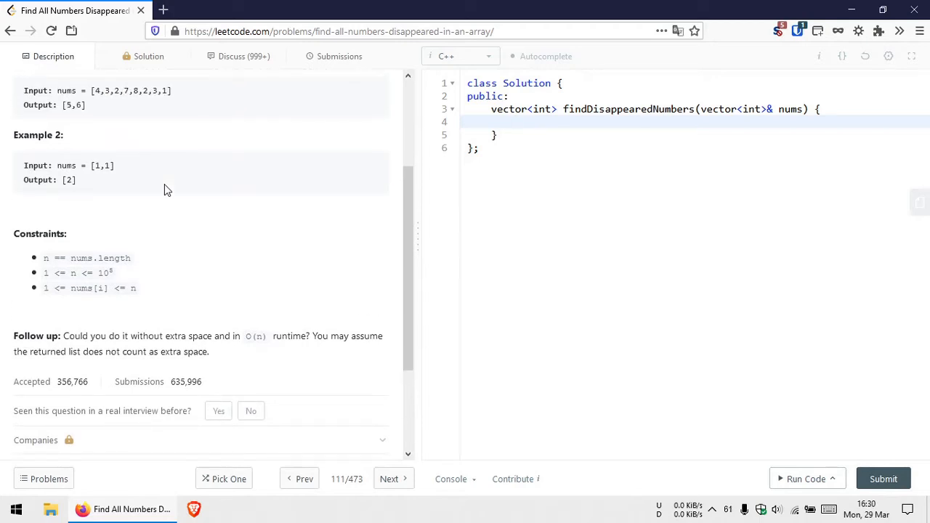
mouse_move(265, 297)
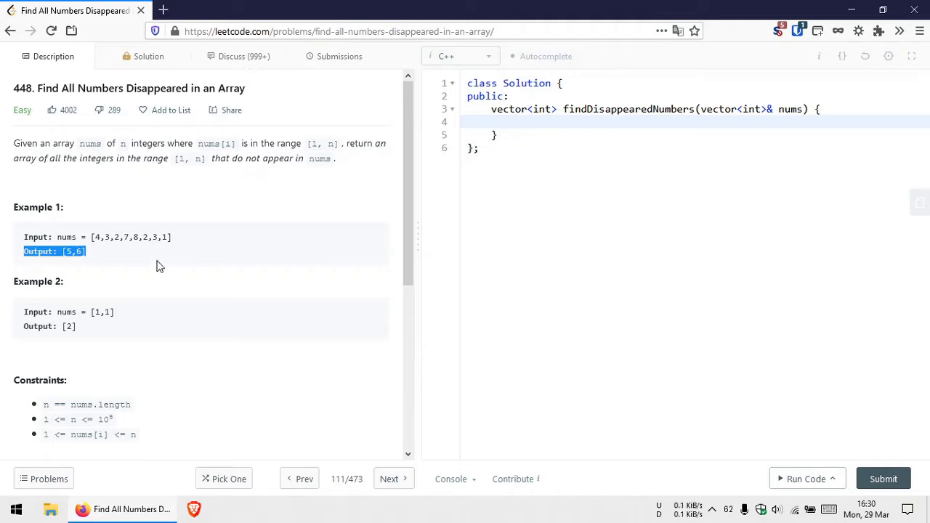
left_click(105, 237)
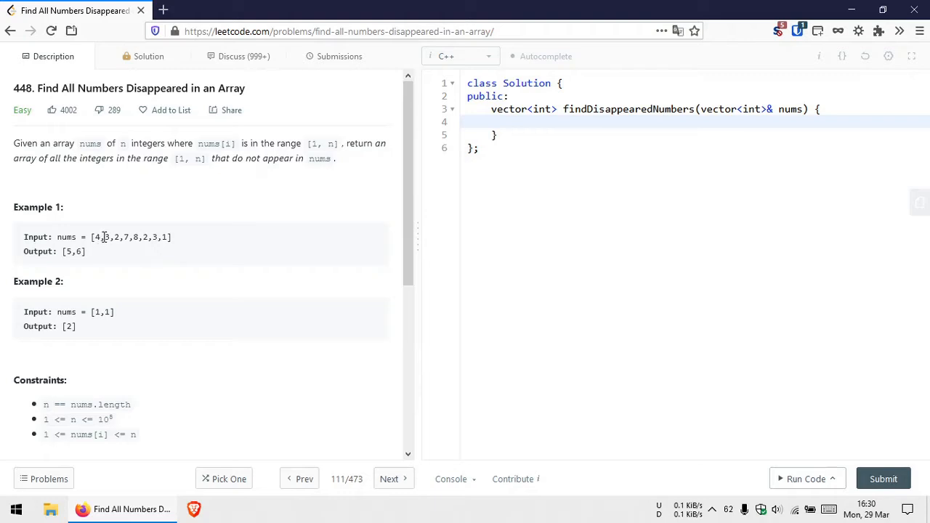
mouse_move(113, 250)
type("for(int ")
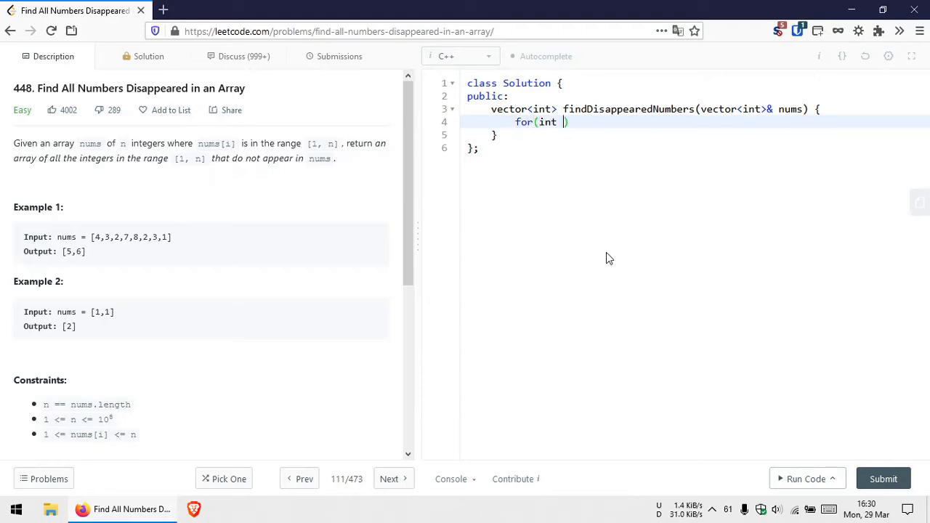
- Write the loop header for(int i=0;i<nums.size();i++) with an opening brace
type("i=0;i<nums.size();i++)")
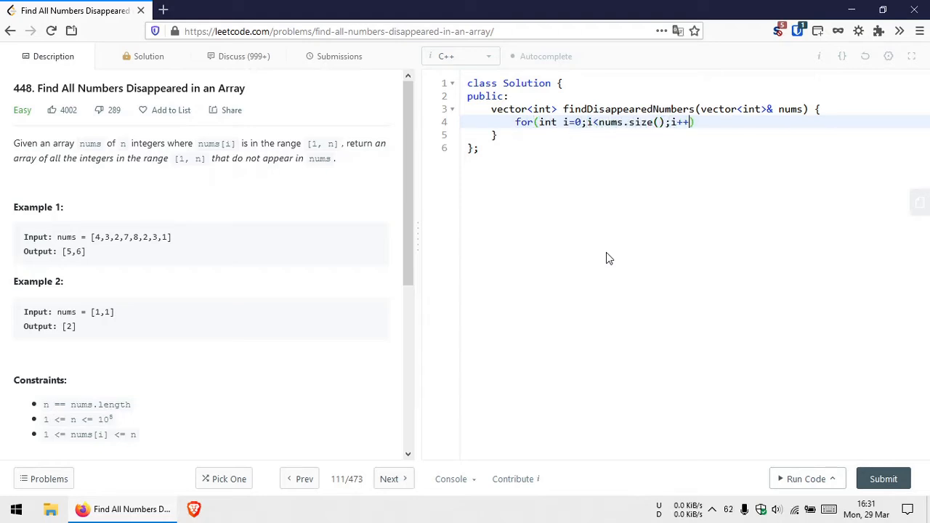
type("{")
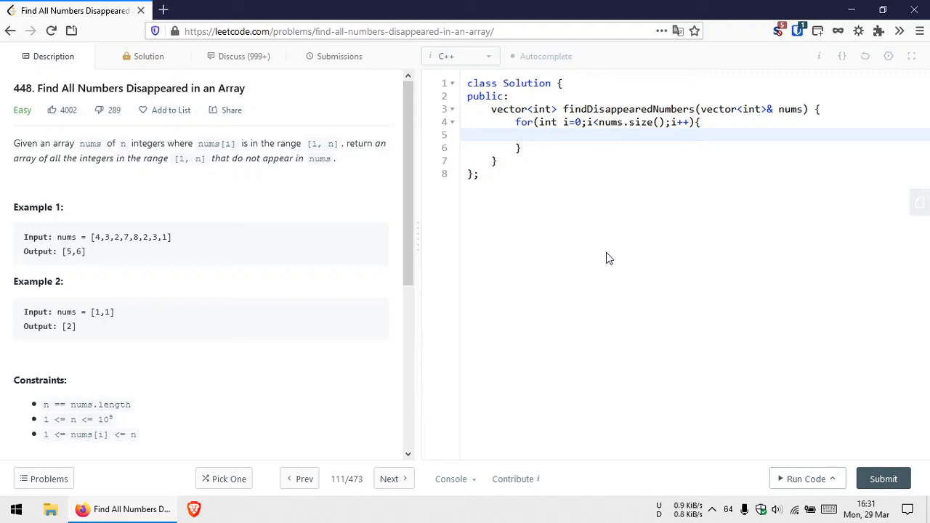
- Declare int m=abs(nums[i])-1; and begin the nums[m] reassignment line
type("int")
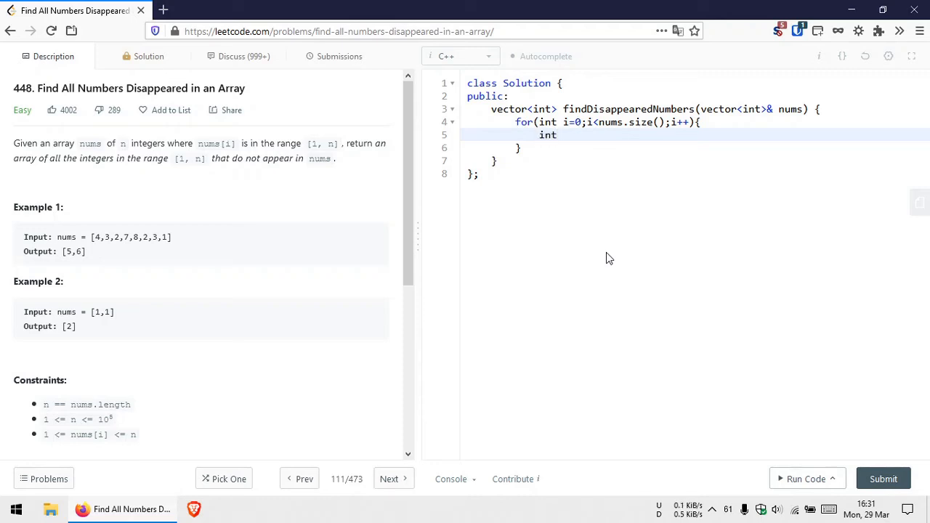
type("m=")
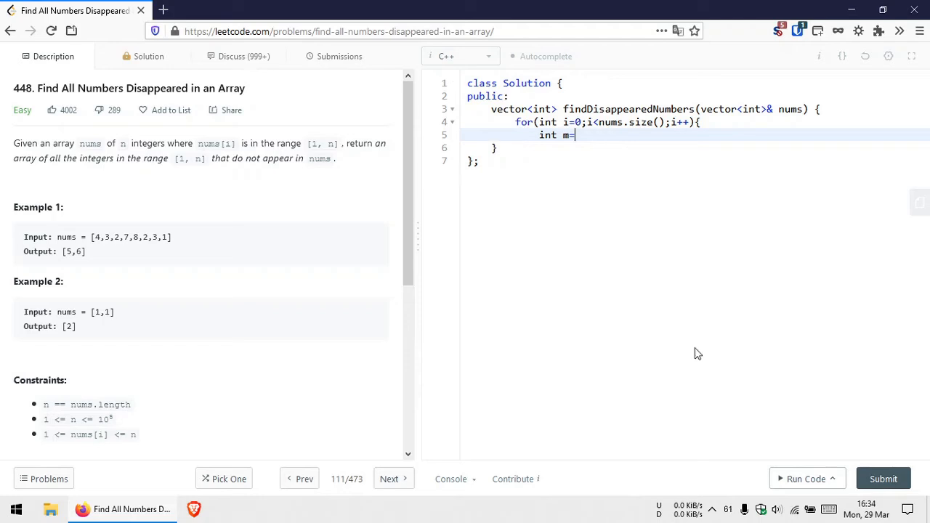
type("abs(nums[i])-1;")
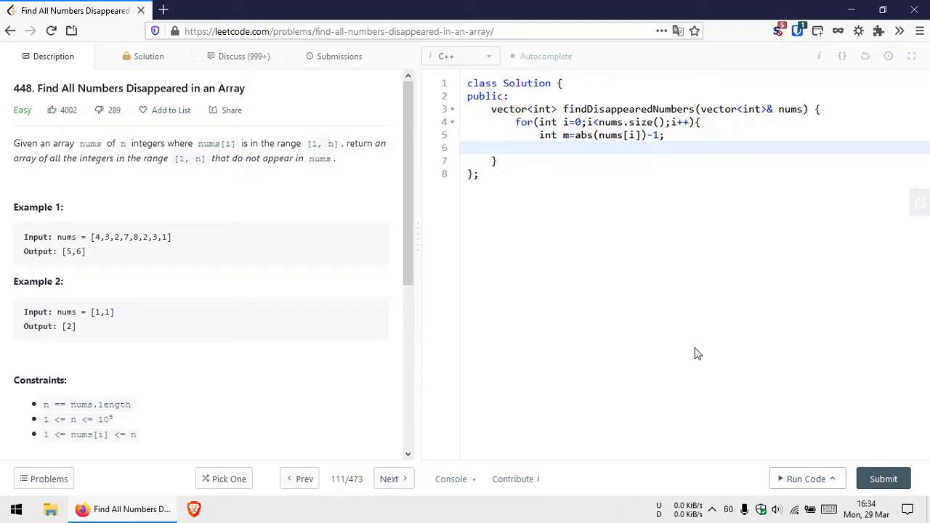
type("nums[i]")
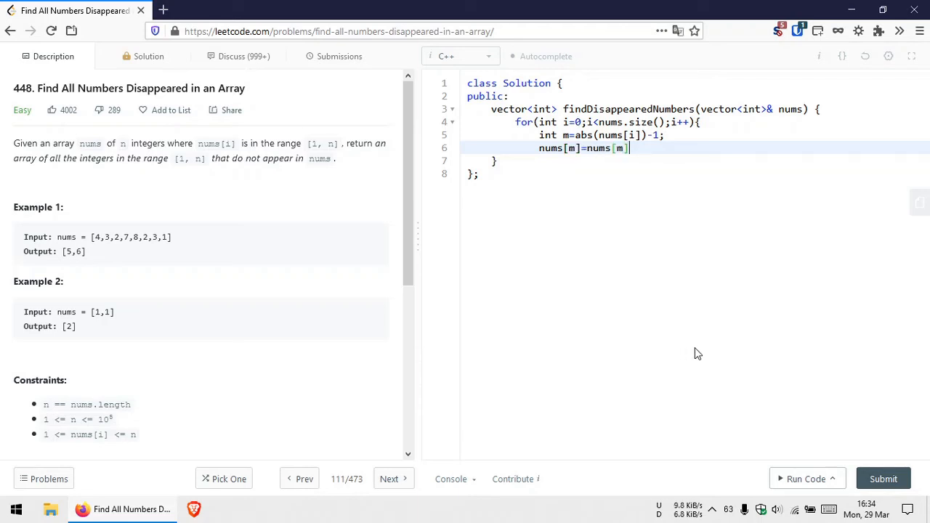
- Finish the ternary negation >0?-nums[m]:nums[m] and end the function with return res
type(">0?-nums[m]:nums[m];")
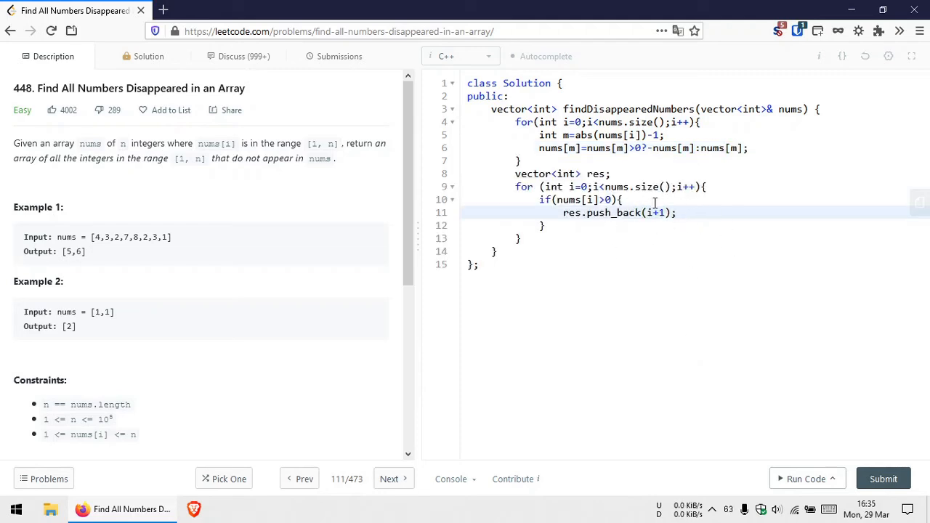
mouse_move(633, 224)
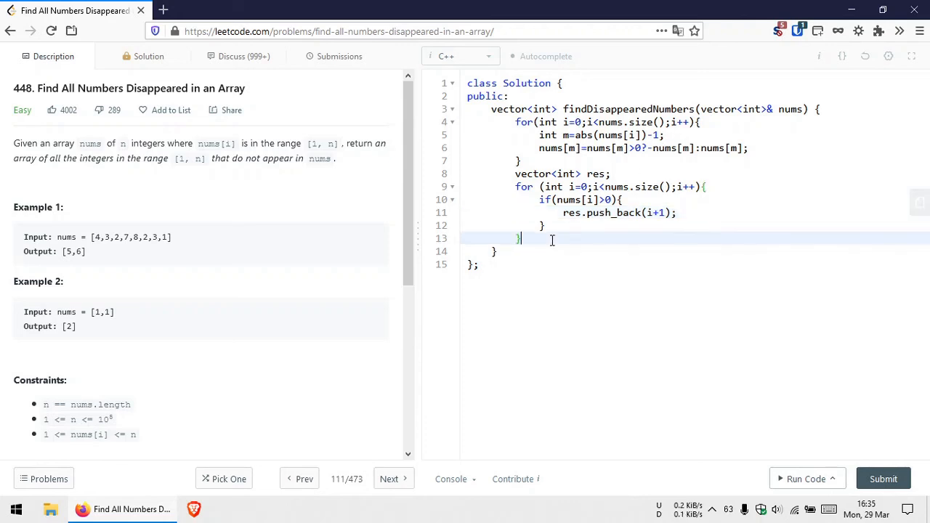
type("return res")
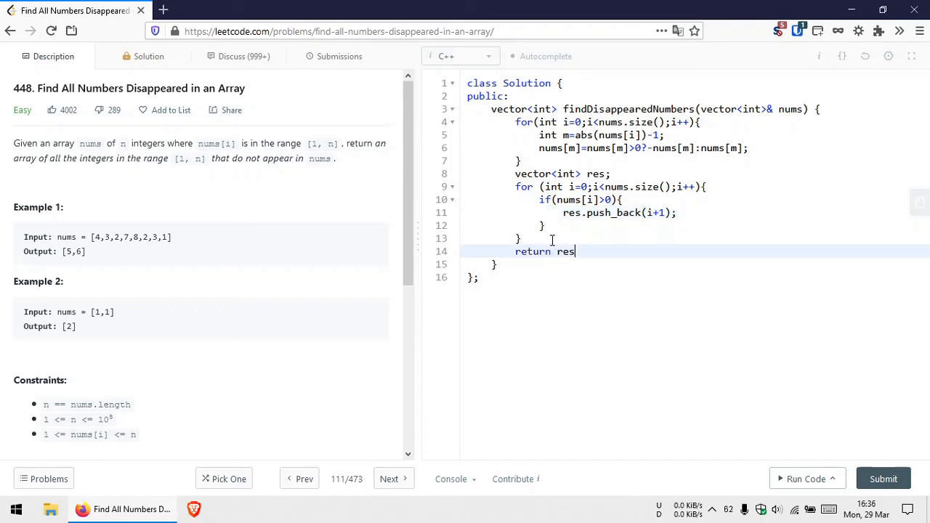
- Run the solution on the example testcase and submit it for an Accepted verdict
left_click(806, 480)
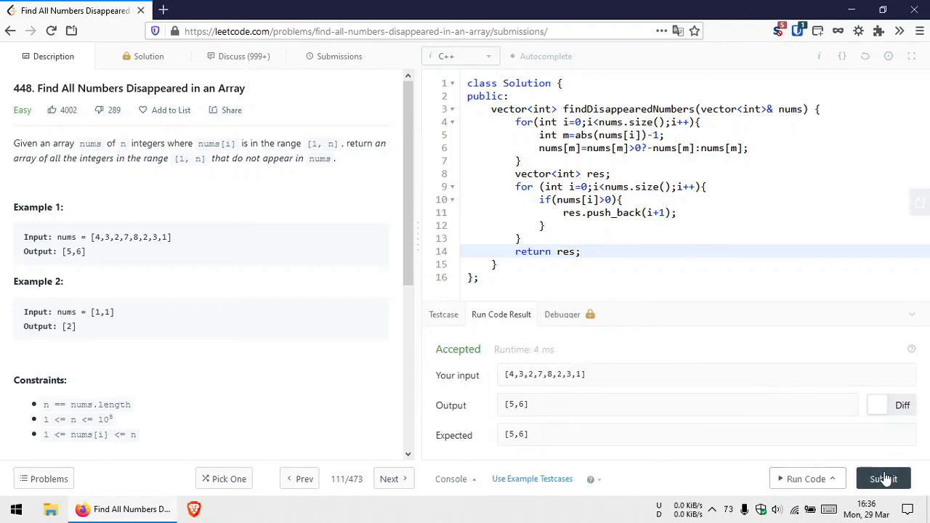
left_click(884, 478)
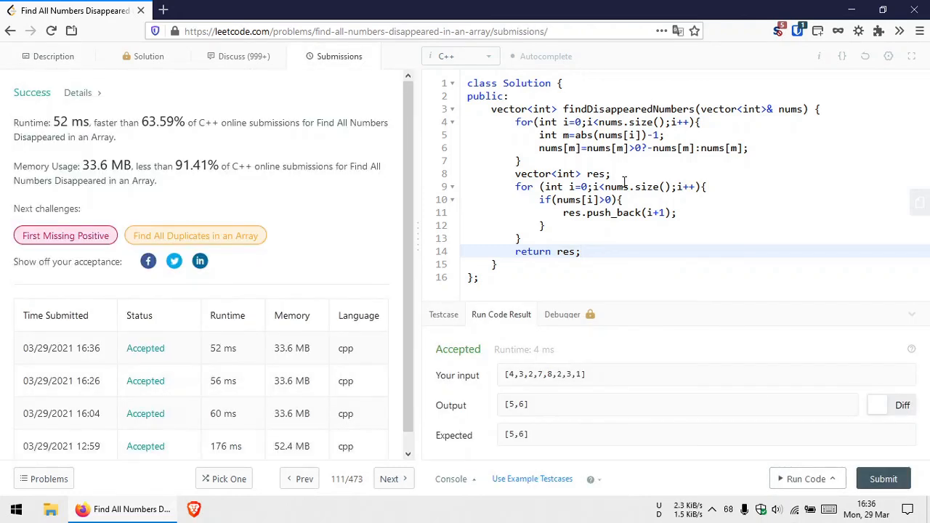